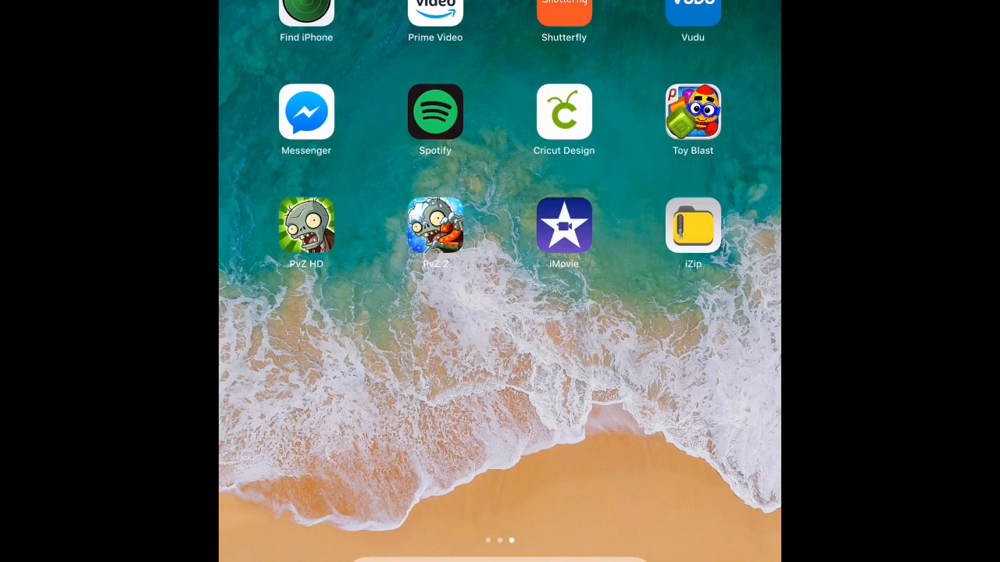
# Step: Bring up the LoveSVG Free SVG Cut Files page in the browser
pyautogui.click(562, 111)
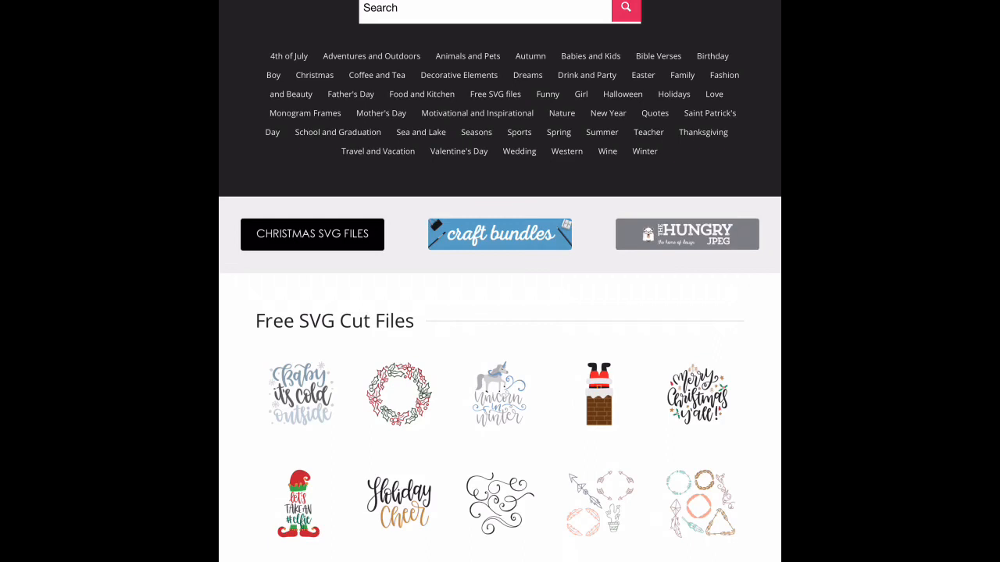
# Step: Download the Baby It's Cold Outside zip file (724 KB) from its LoveSVG design page
pyautogui.click(300, 394)
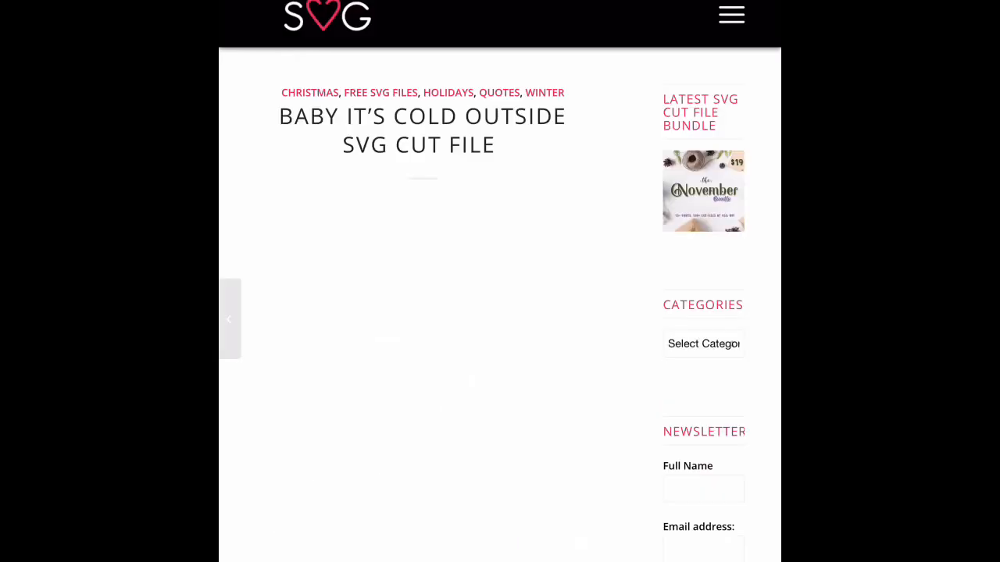
pyautogui.scroll(-3)
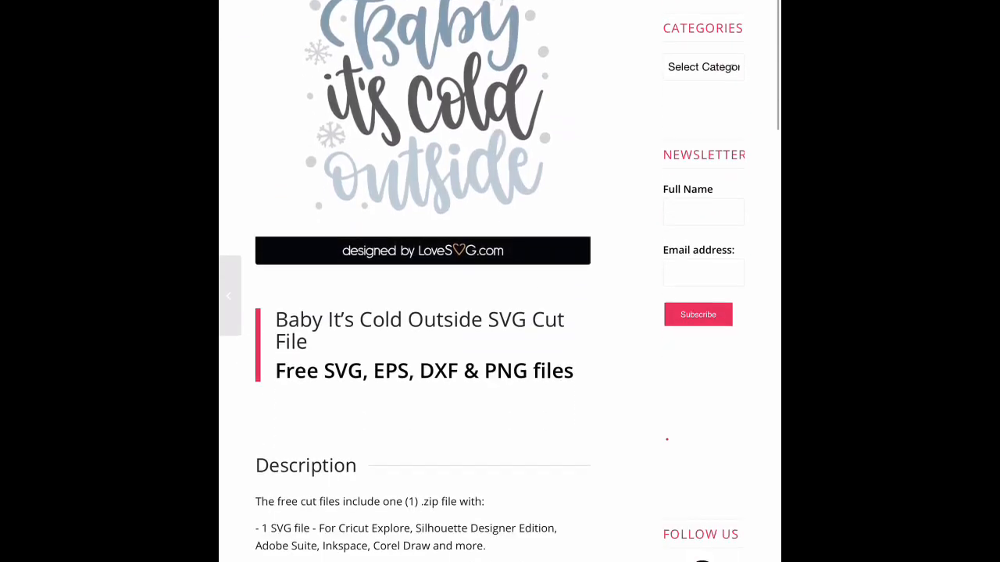
pyautogui.scroll(-3)
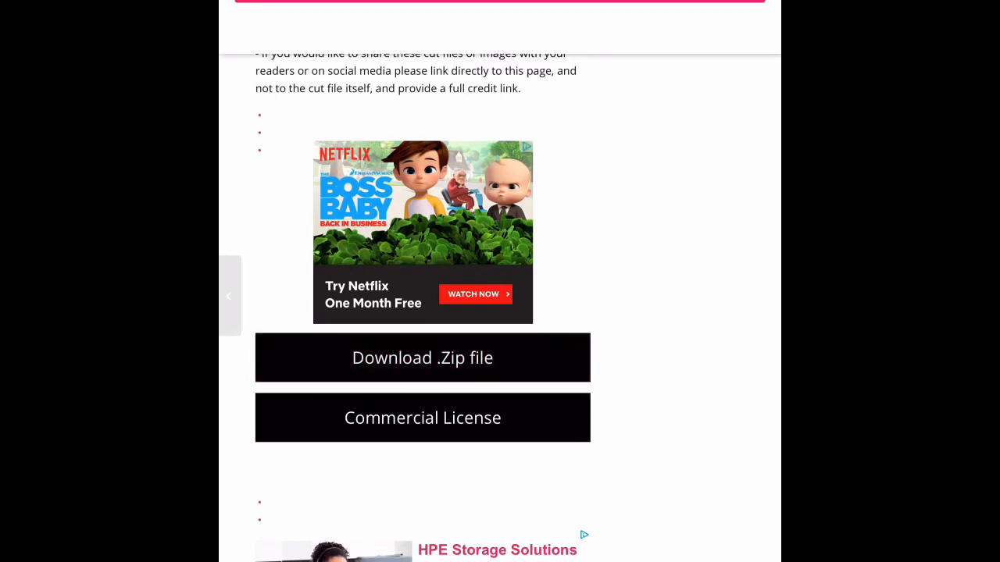
pyautogui.click(422, 358)
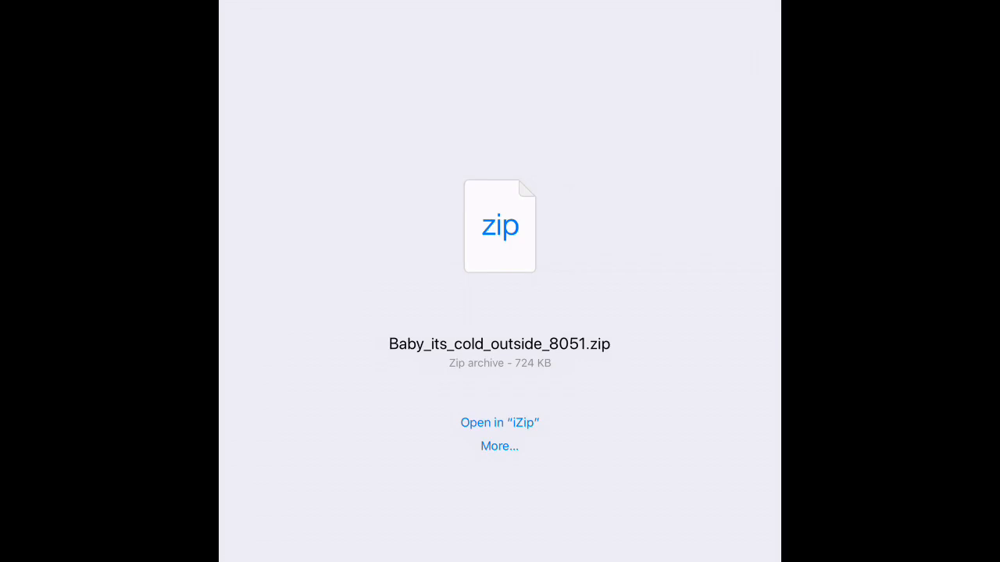
# Step: Extract all files from Baby_its_cold_outside_8051.zip in iZip
pyautogui.click(500, 422)
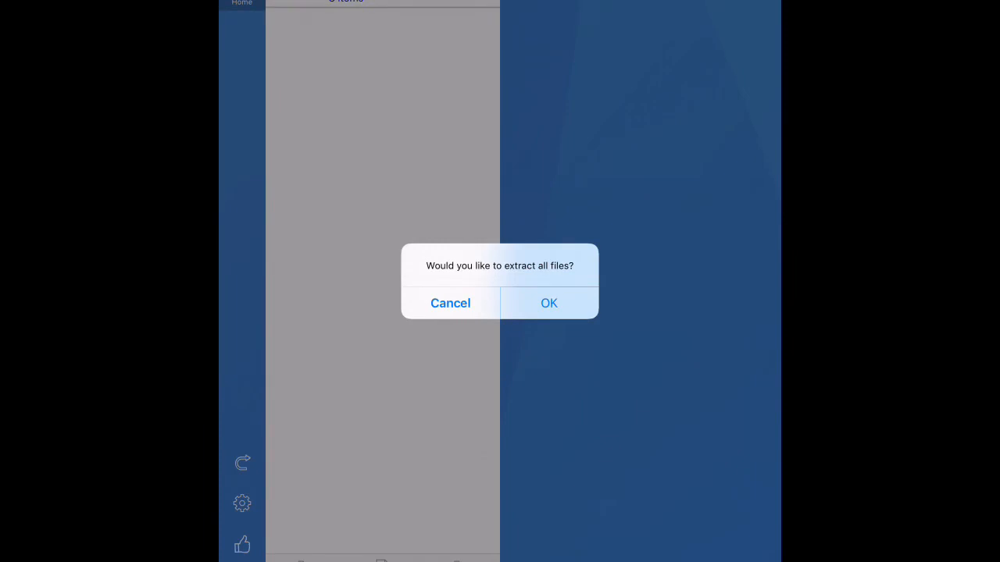
pyautogui.click(548, 304)
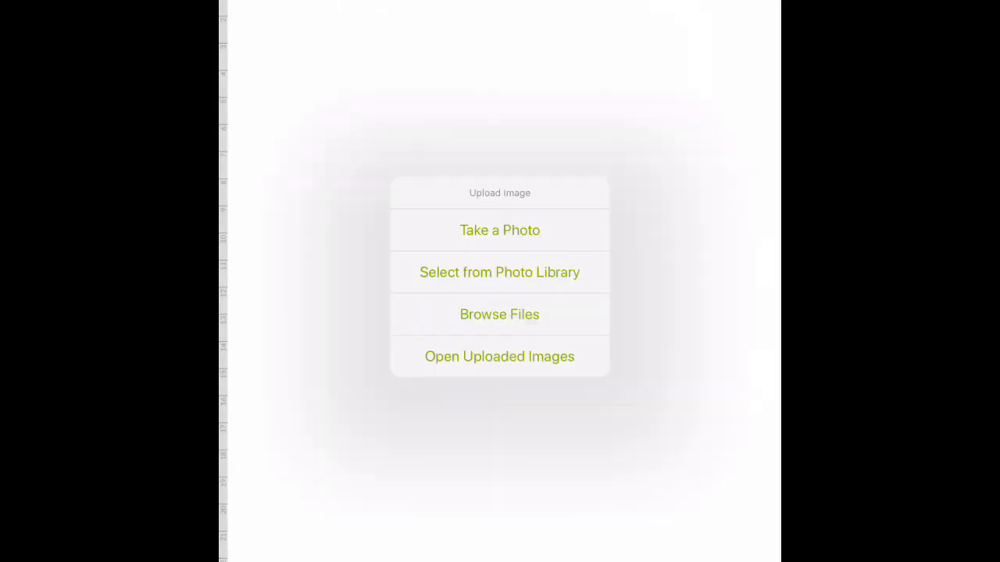
# Step: Select the SVG from the Baby_its_cold_outside_8051 folder on the iPad for upload
pyautogui.click(500, 314)
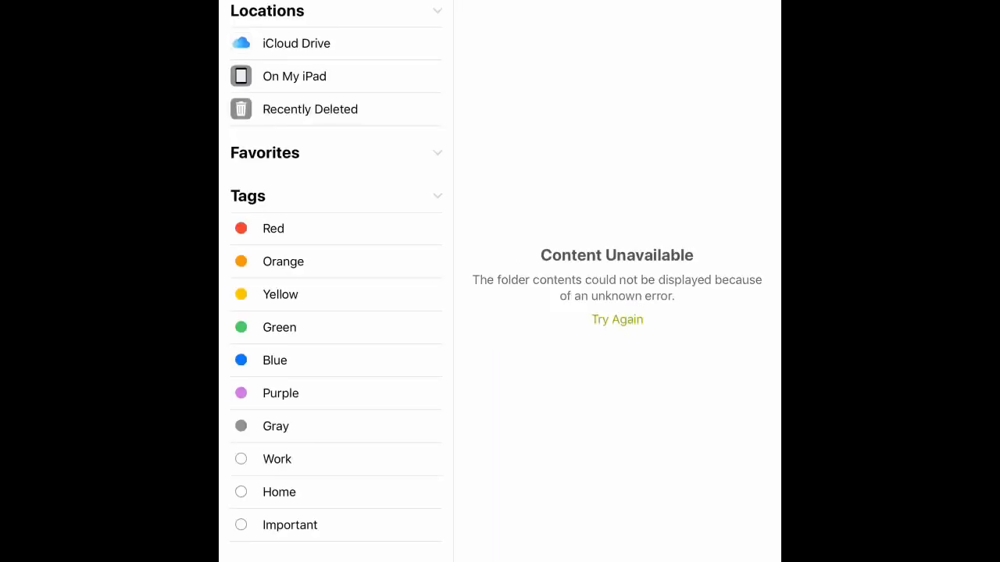
pyautogui.click(294, 75)
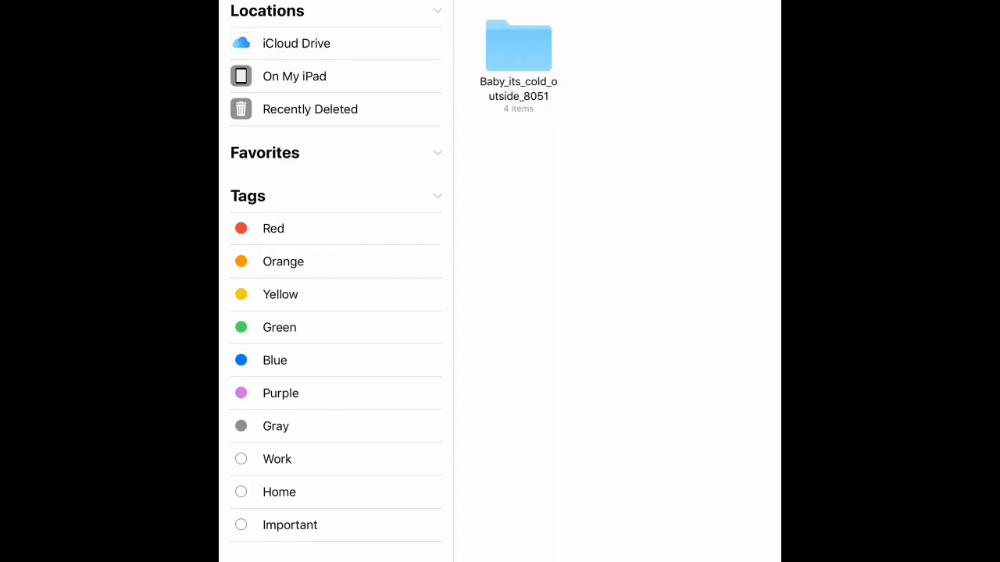
pyautogui.doubleClick(519, 44)
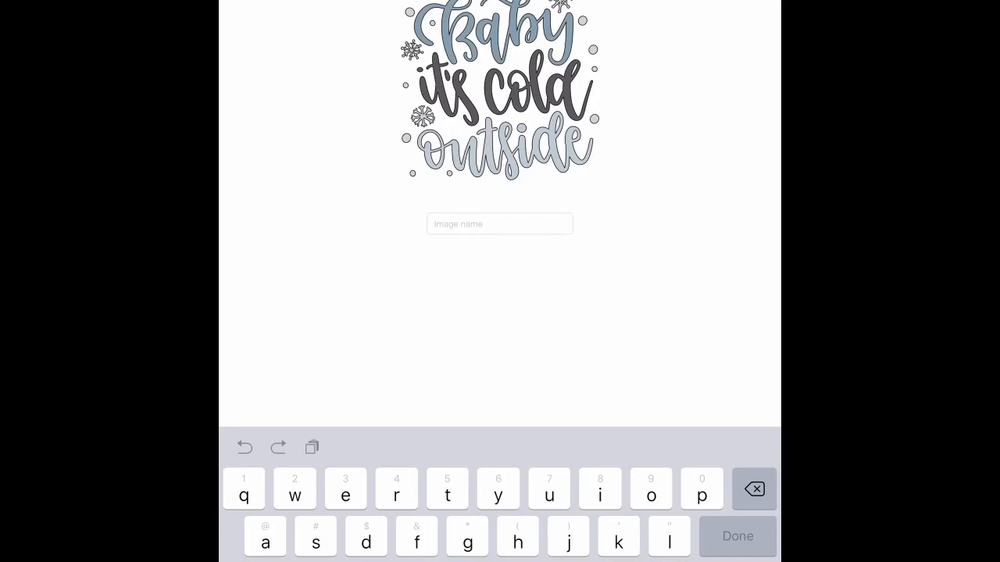
# Step: Name the uploaded image 'Baby it's cold outside' and save it
pyautogui.write('Baby')
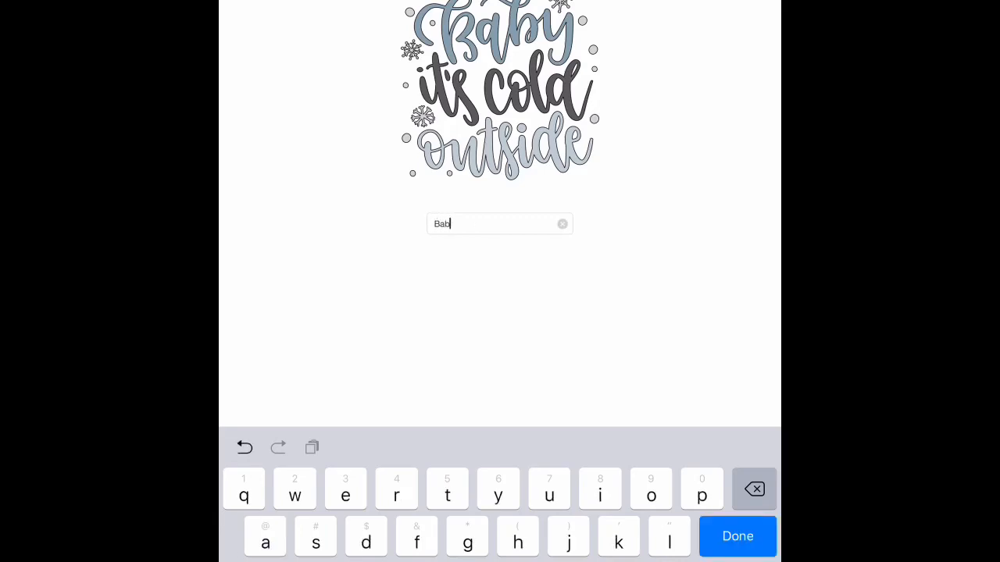
pyautogui.write("y it's cold outside")
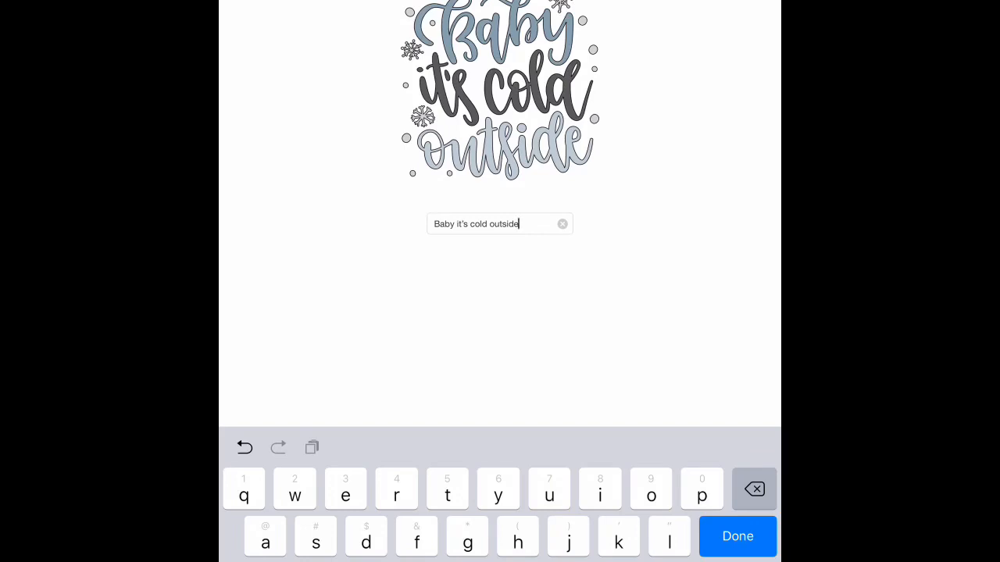
pyautogui.click(737, 536)
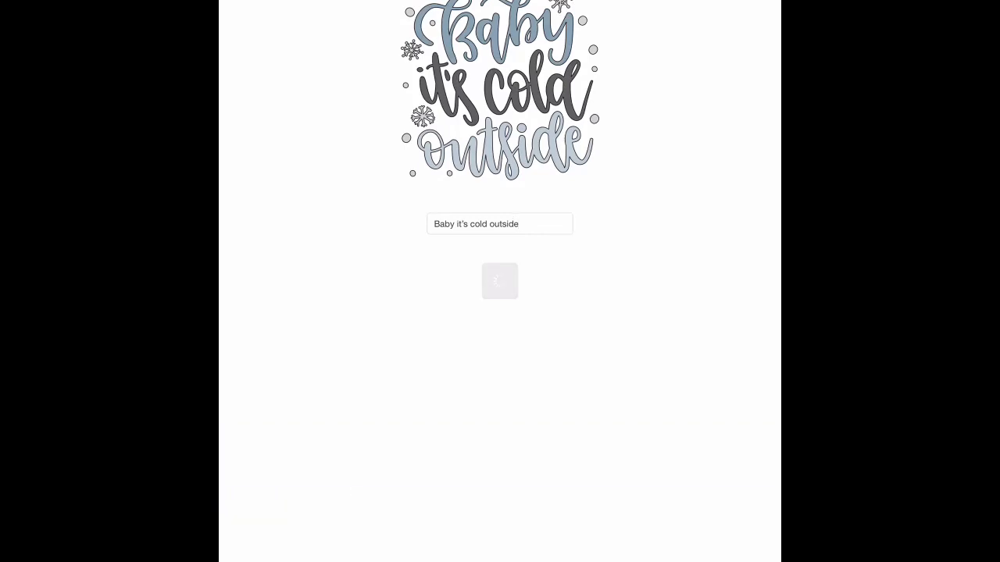
pyautogui.click(500, 281)
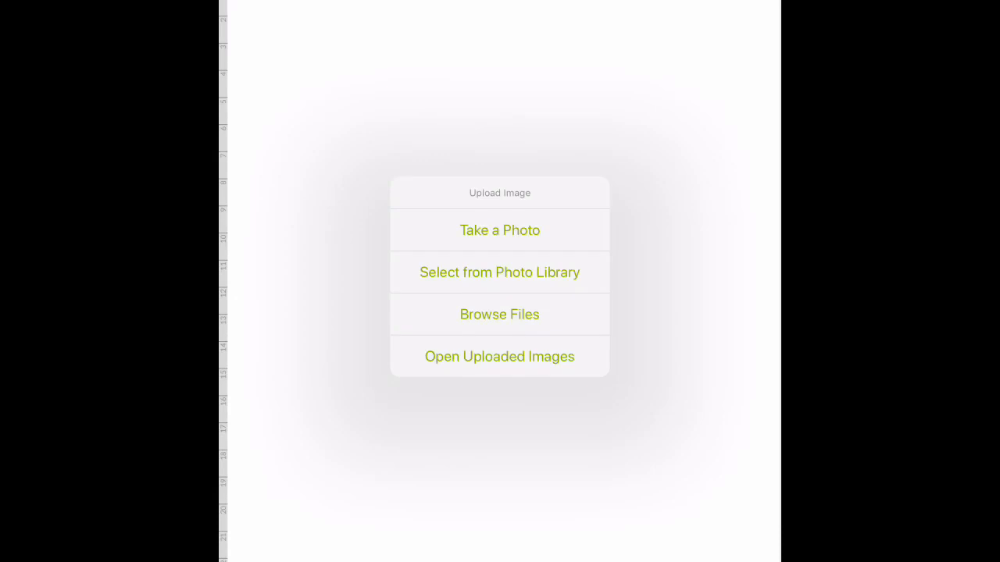
# Step: Insert the uploaded Baby It's Cold Outside design from Uploaded Images onto the canvas
pyautogui.click(500, 357)
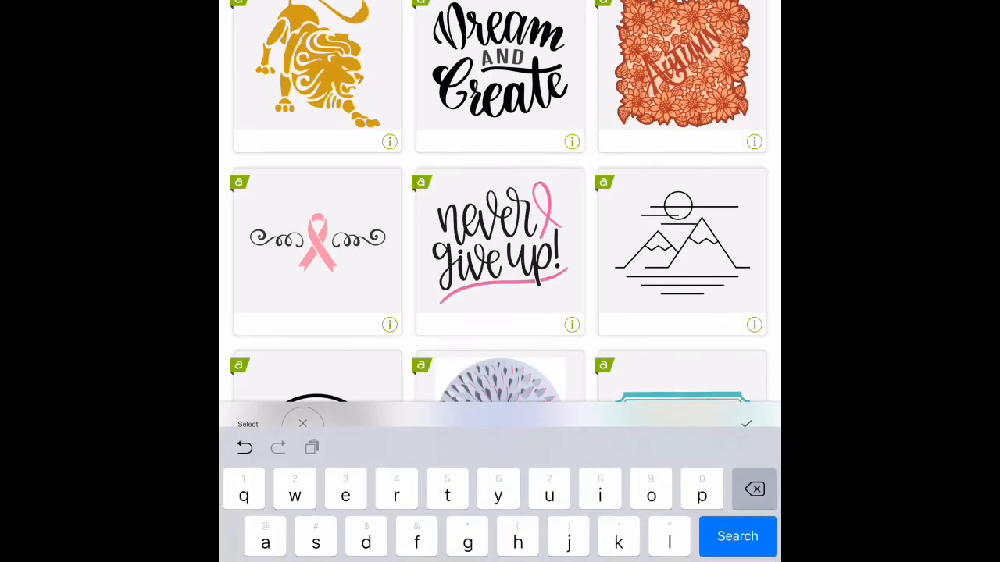
pyautogui.click(737, 538)
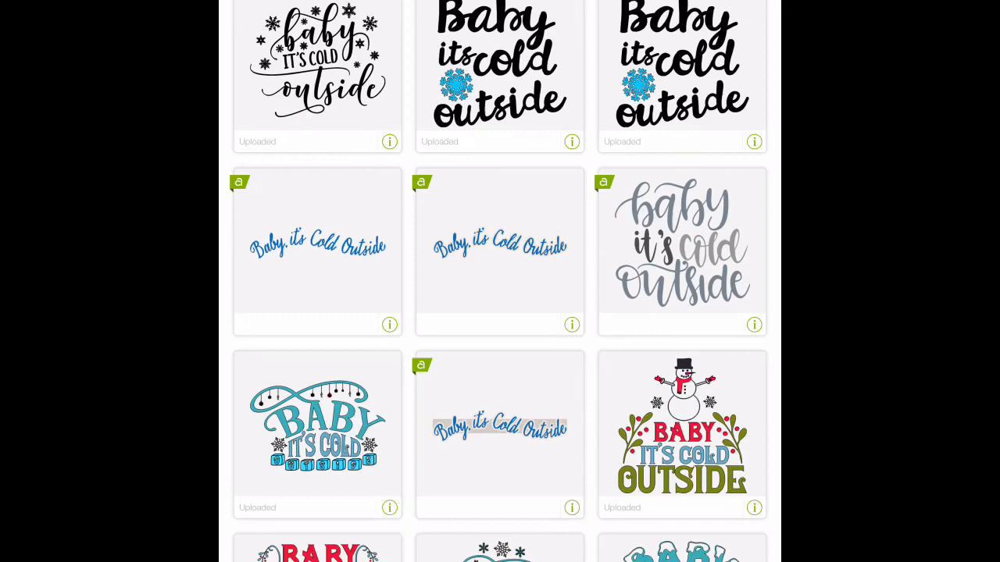
pyautogui.scroll(-3)
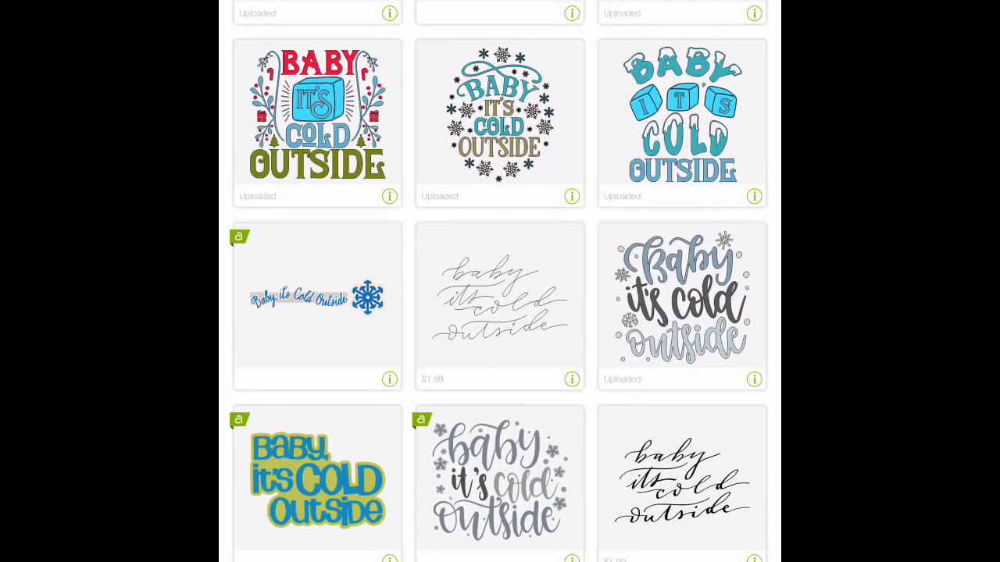
pyautogui.click(681, 305)
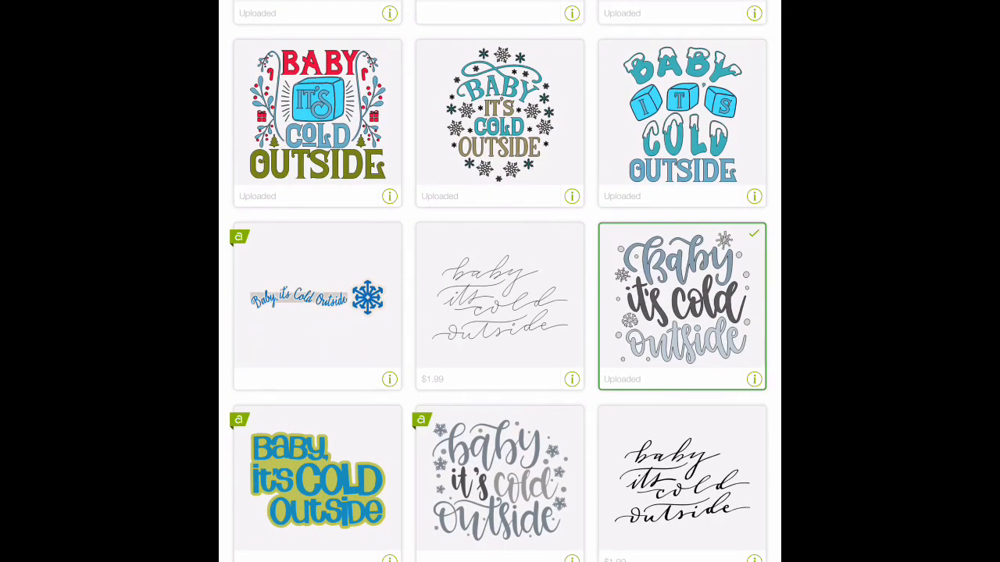
pyautogui.click(681, 305)
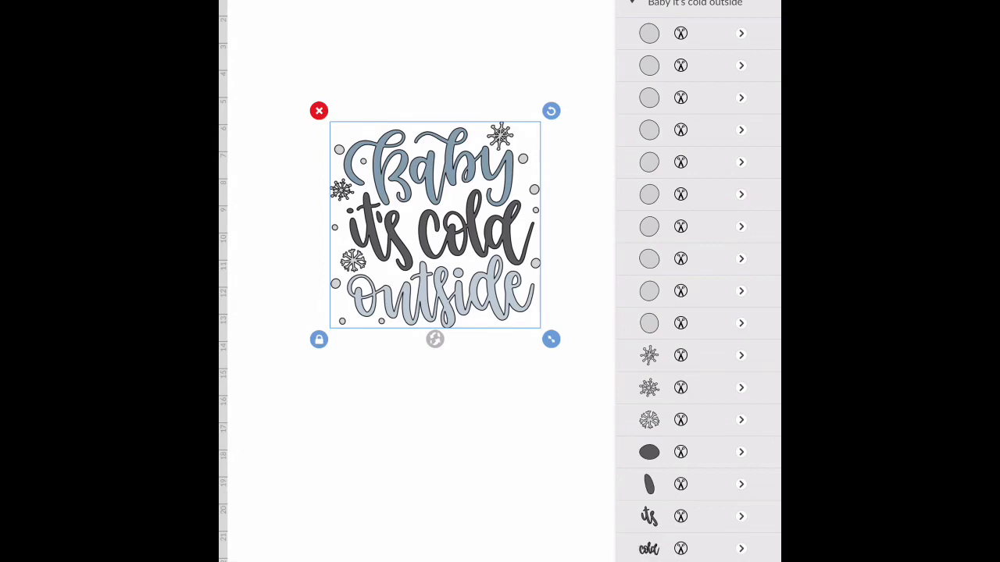
# Step: Scroll the Layers panel while the design's layers are ungrouped and attached into an Attached Set
pyautogui.scroll(-3)
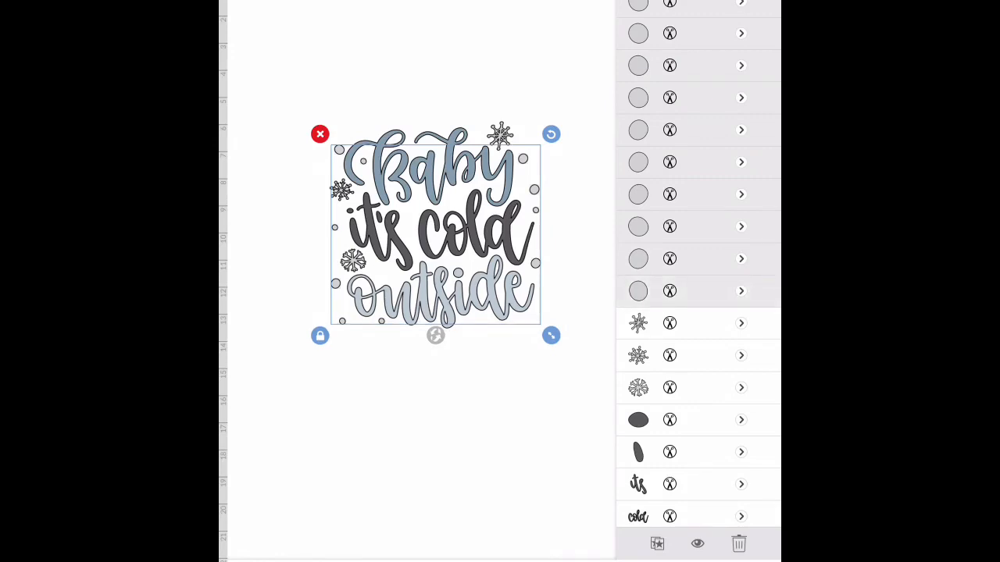
pyautogui.scroll(3)
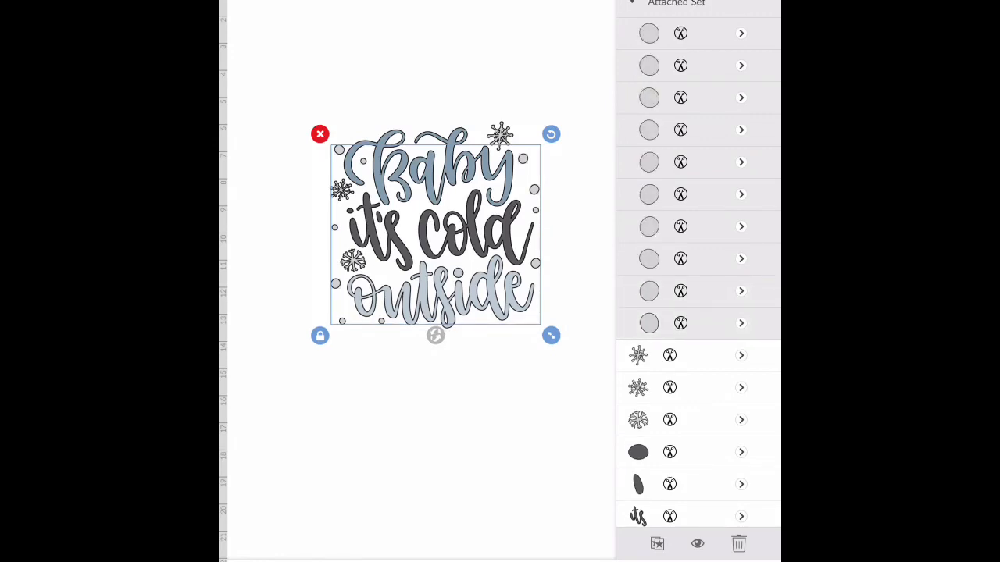
pyautogui.scroll(-3)
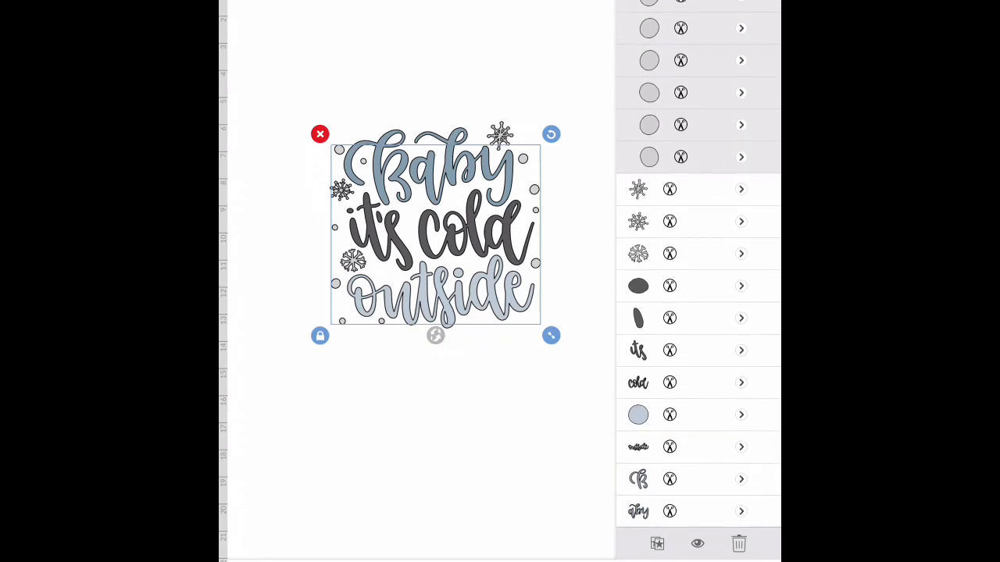